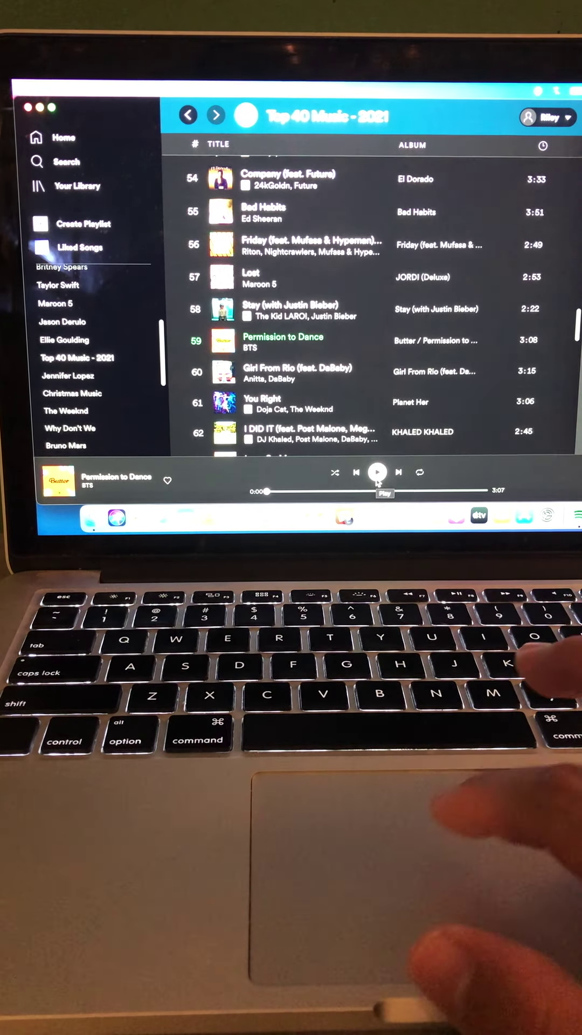
Step: Start playback of 'Permission to Dance' by BTS from the player bar
click(378, 472)
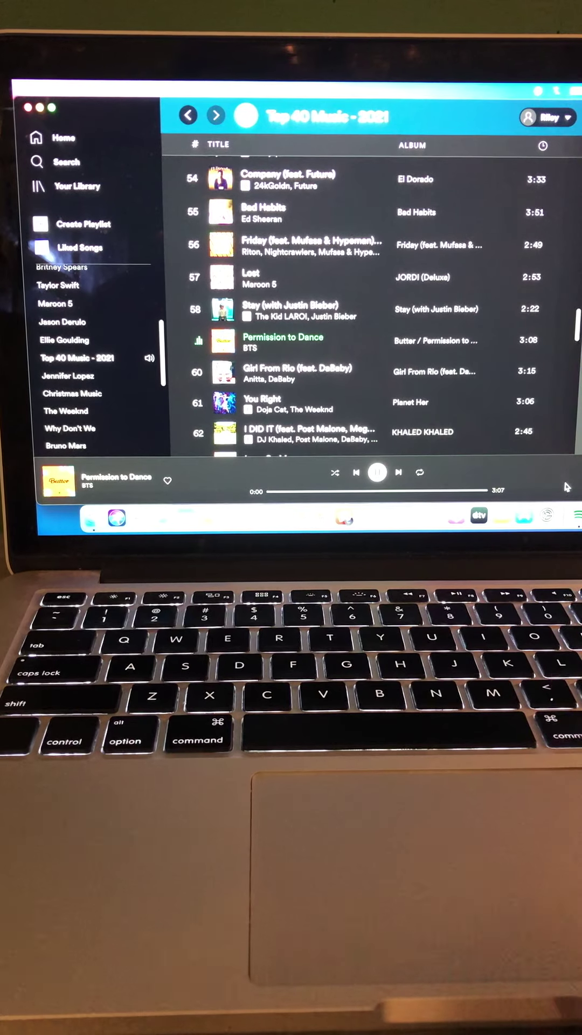